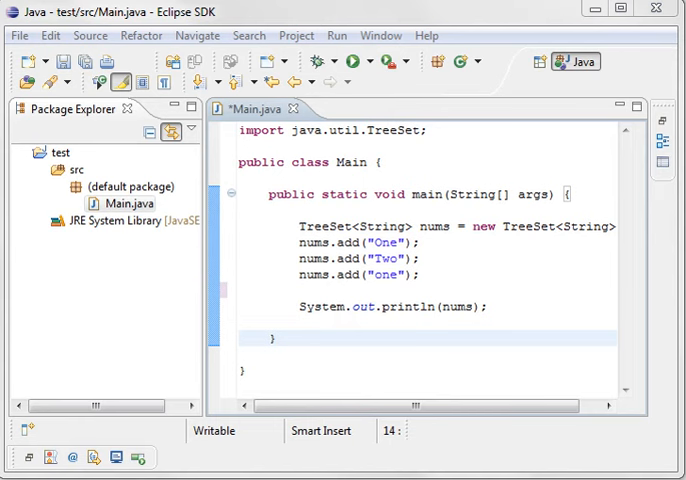
{"action": "mouse_move", "coordinate": [416, 252]}
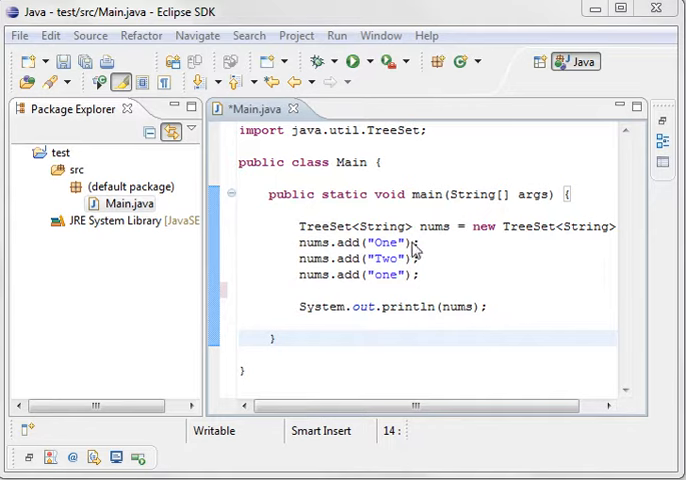
Scroll the Set Javadoc to its subinterfaces and implementing classes, including HashSet and TreeSet
{"action": "double_click", "coordinate": [392, 130]}
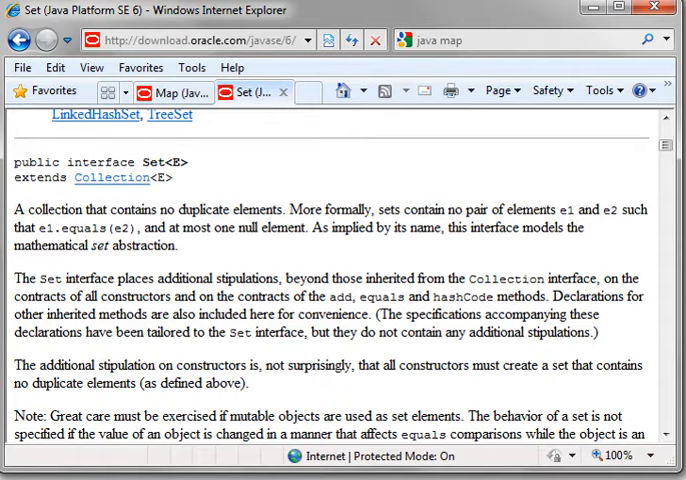
{"action": "scroll", "scroll_direction": "up", "scroll_amount": 3}
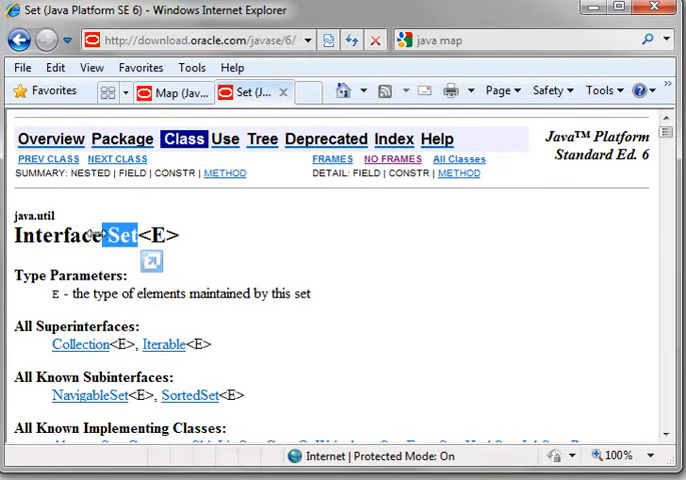
{"action": "mouse_move", "coordinate": [362, 262]}
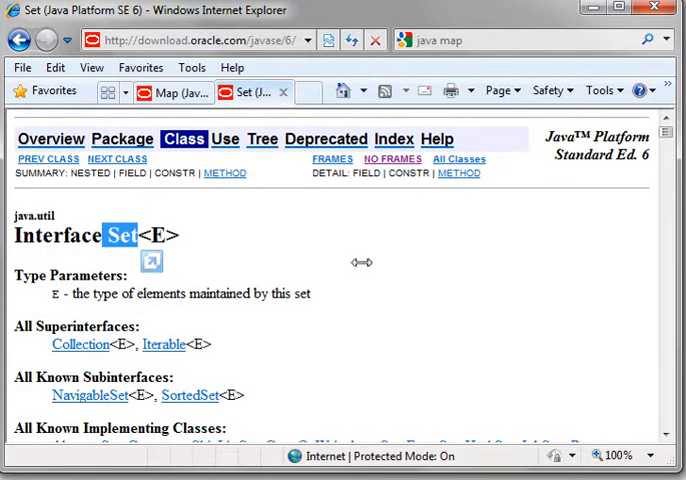
{"action": "scroll", "scroll_direction": "down", "scroll_amount": 3}
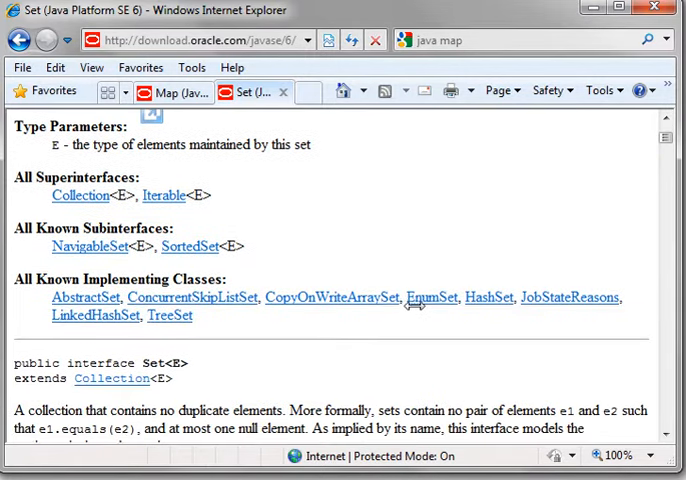
{"action": "scroll", "scroll_direction": "down", "scroll_amount": 3}
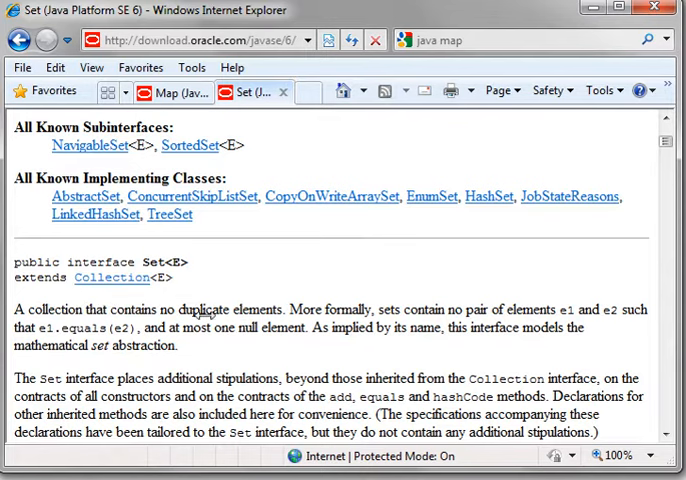
{"action": "mouse_move", "coordinate": [258, 344]}
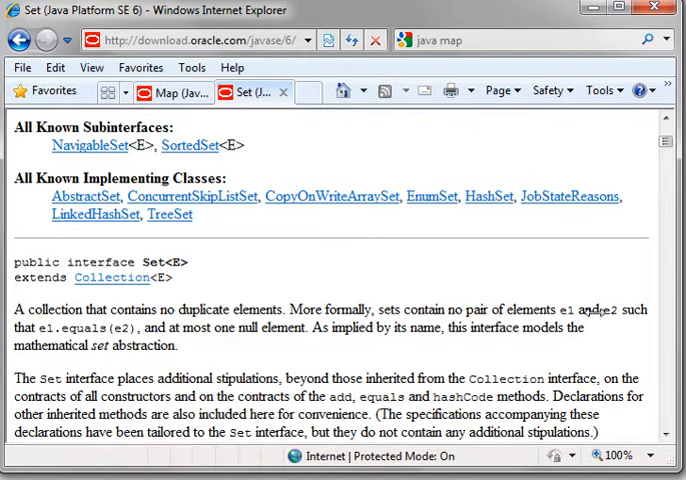
{"action": "mouse_move", "coordinate": [96, 330]}
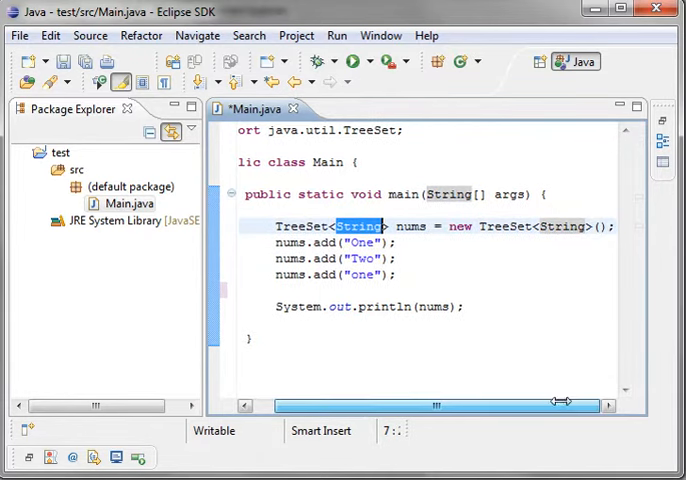
{"action": "double_click", "coordinate": [408, 226]}
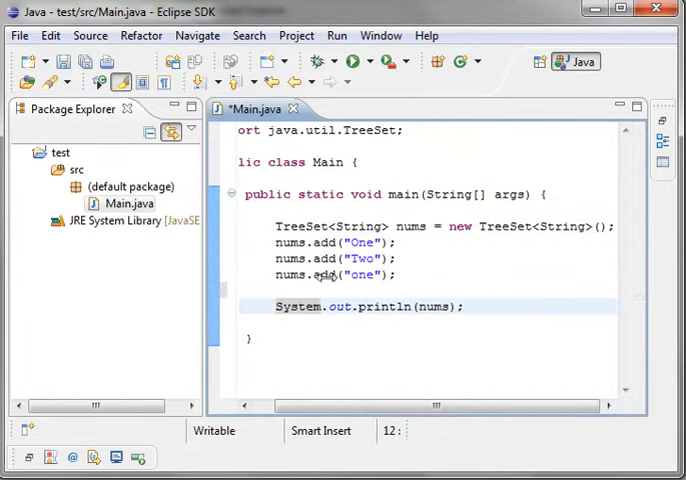
{"action": "left_click", "coordinate": [352, 276]}
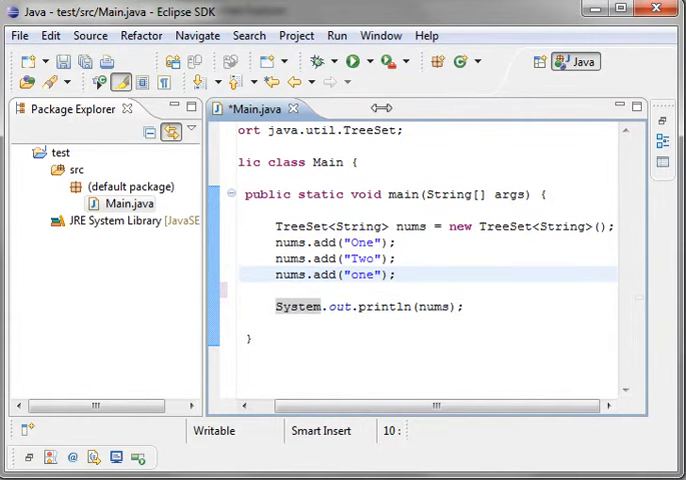
Run Main.java so the console prints the set as [One, Two]
{"action": "left_click", "coordinate": [336, 60]}
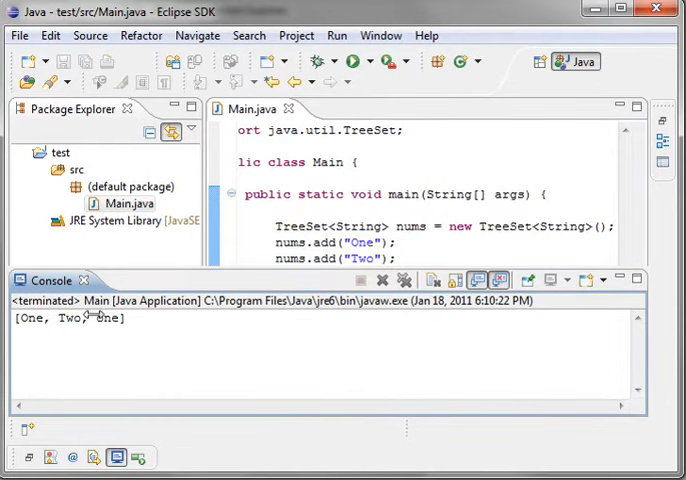
{"action": "mouse_move", "coordinate": [98, 320]}
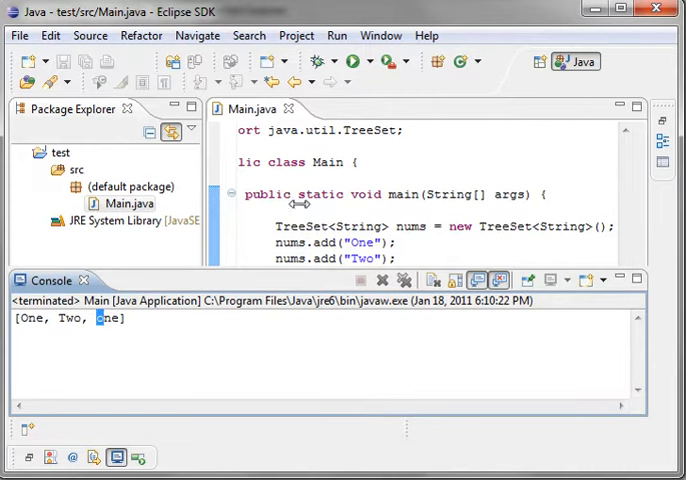
{"action": "mouse_move", "coordinate": [310, 228]}
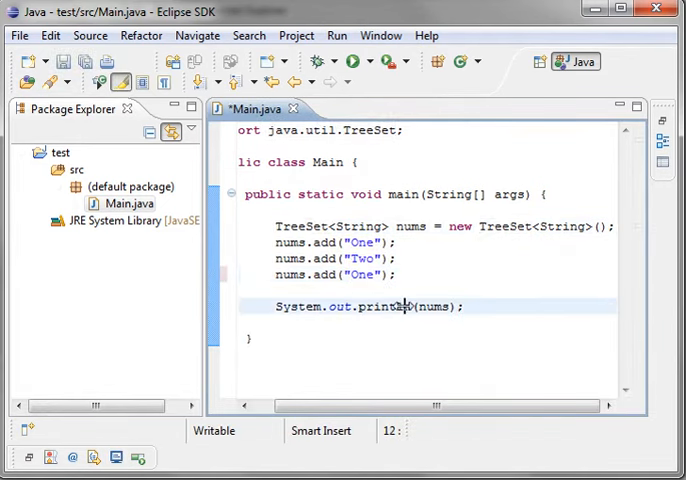
Return to the editor and select the string "One" in the first nums.add line
{"action": "left_click", "coordinate": [336, 60]}
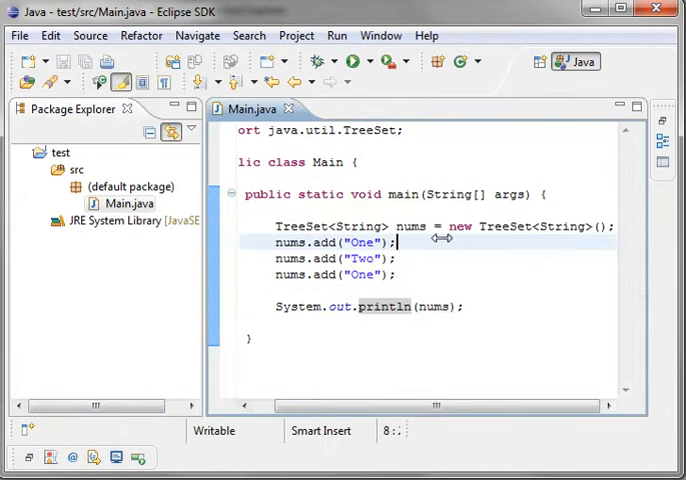
{"action": "double_click", "coordinate": [368, 242]}
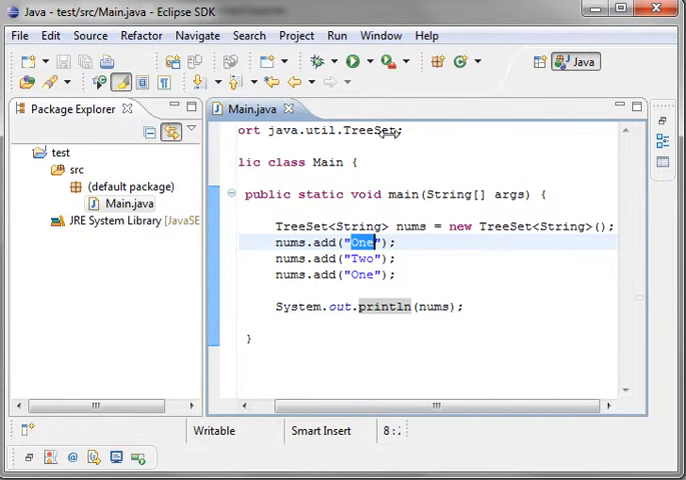
{"action": "mouse_move", "coordinate": [274, 284]}
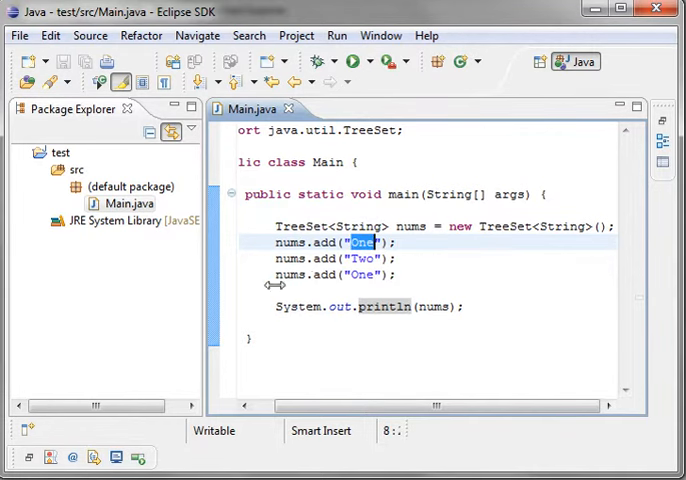
{"action": "mouse_move", "coordinate": [420, 252]}
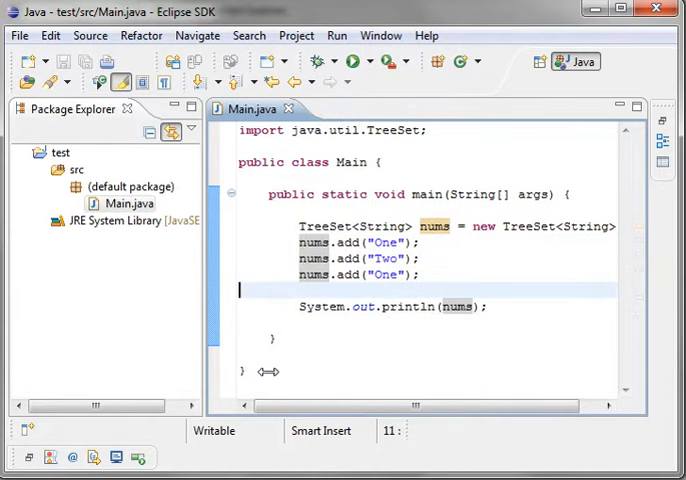
Add nums.remove("Two"); via content assist and rerun so the console prints [One]
{"action": "type", "text": "nums."}
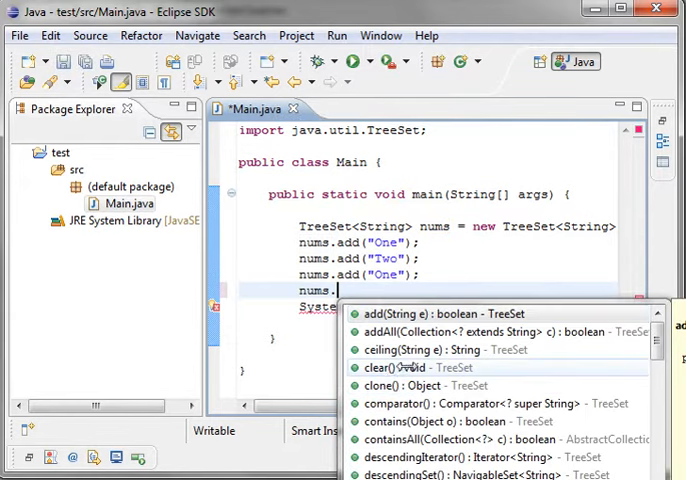
{"action": "scroll", "scroll_direction": "down", "scroll_amount": 3}
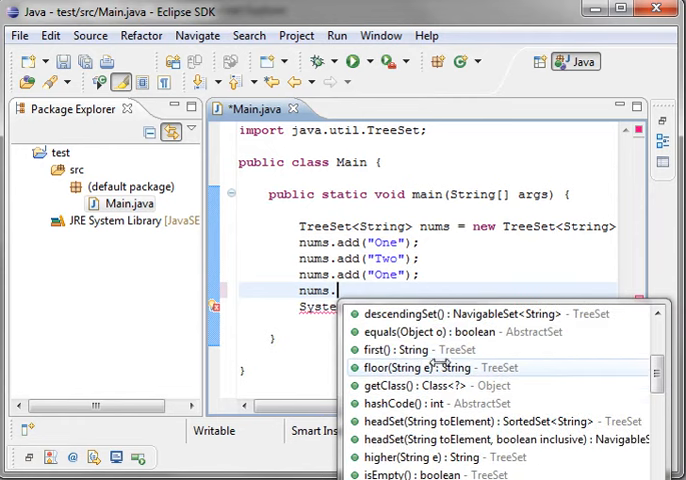
{"action": "scroll", "scroll_direction": "down", "scroll_amount": 3}
{"action": "type", "text": "remove(\""}
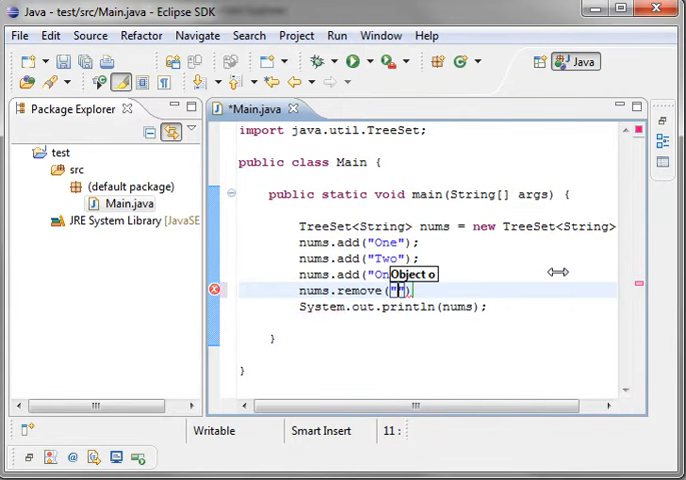
{"action": "type", "text": "Two"}
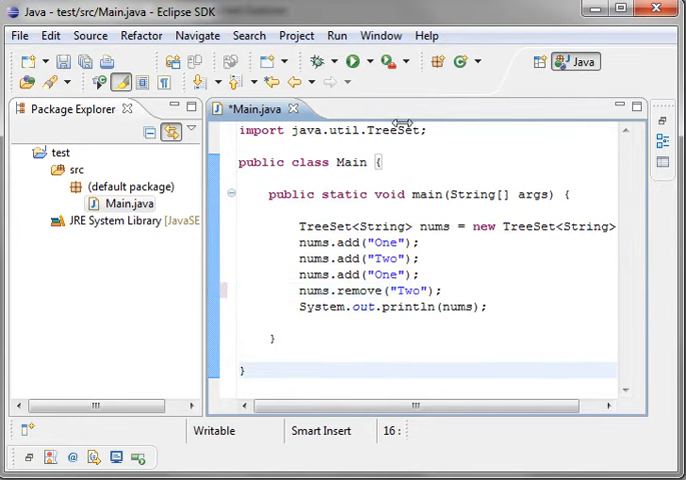
{"action": "left_click", "coordinate": [350, 60]}
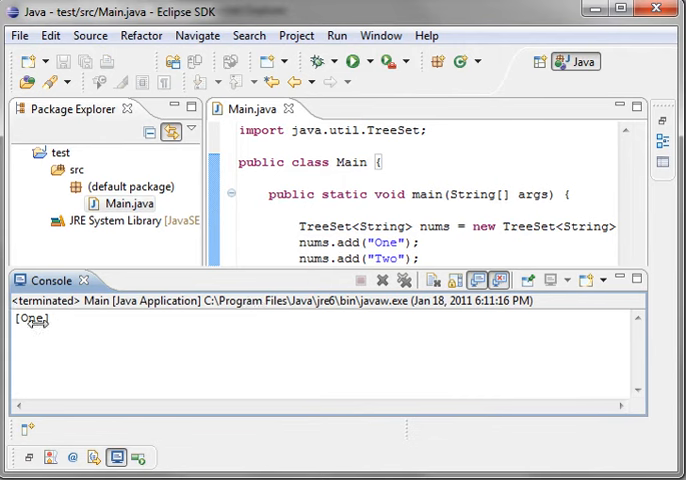
{"action": "mouse_move", "coordinate": [436, 226]}
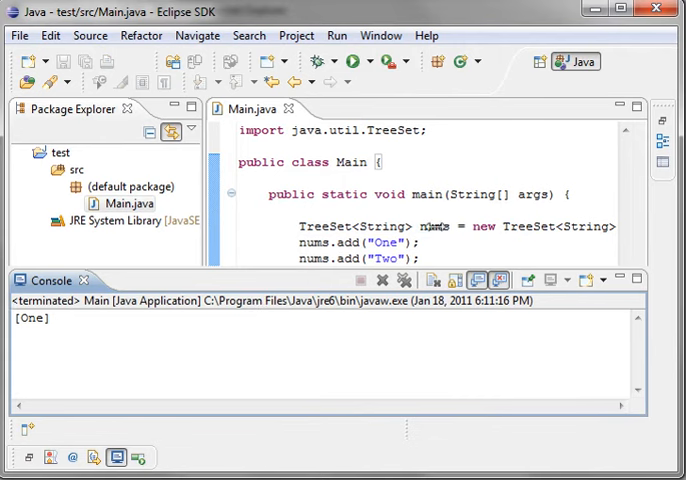